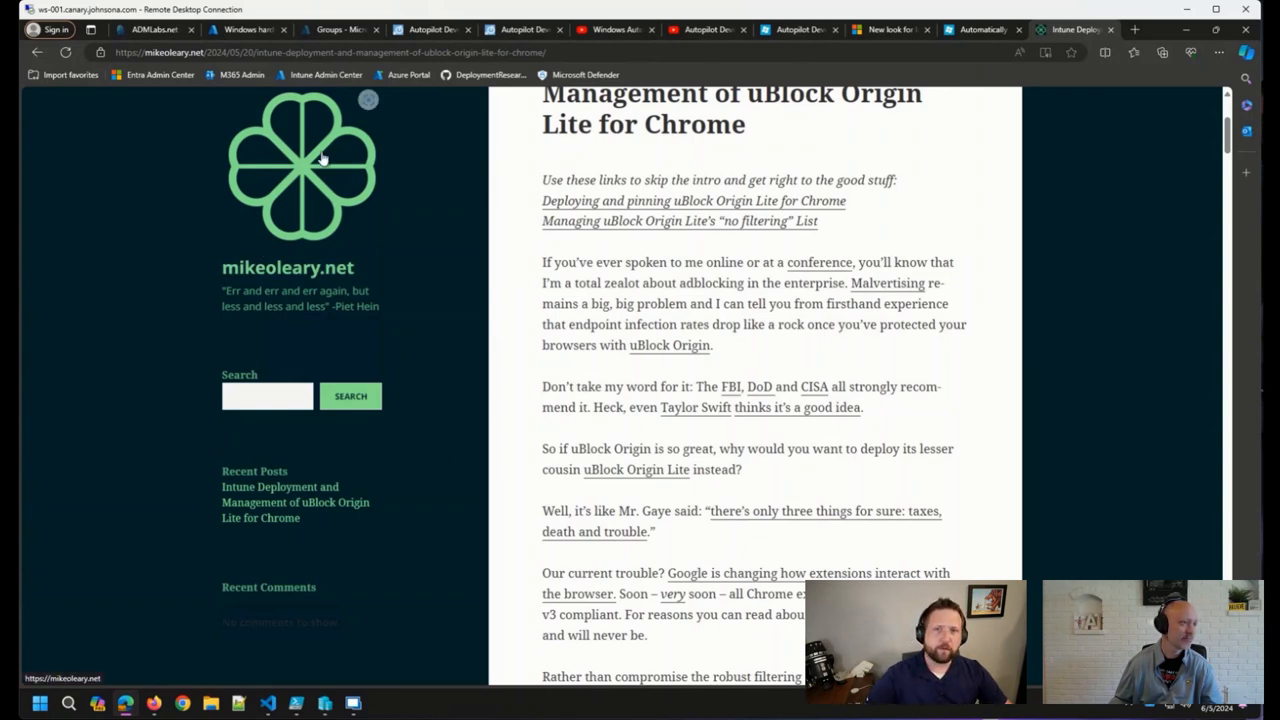
mouse_move(268, 110)
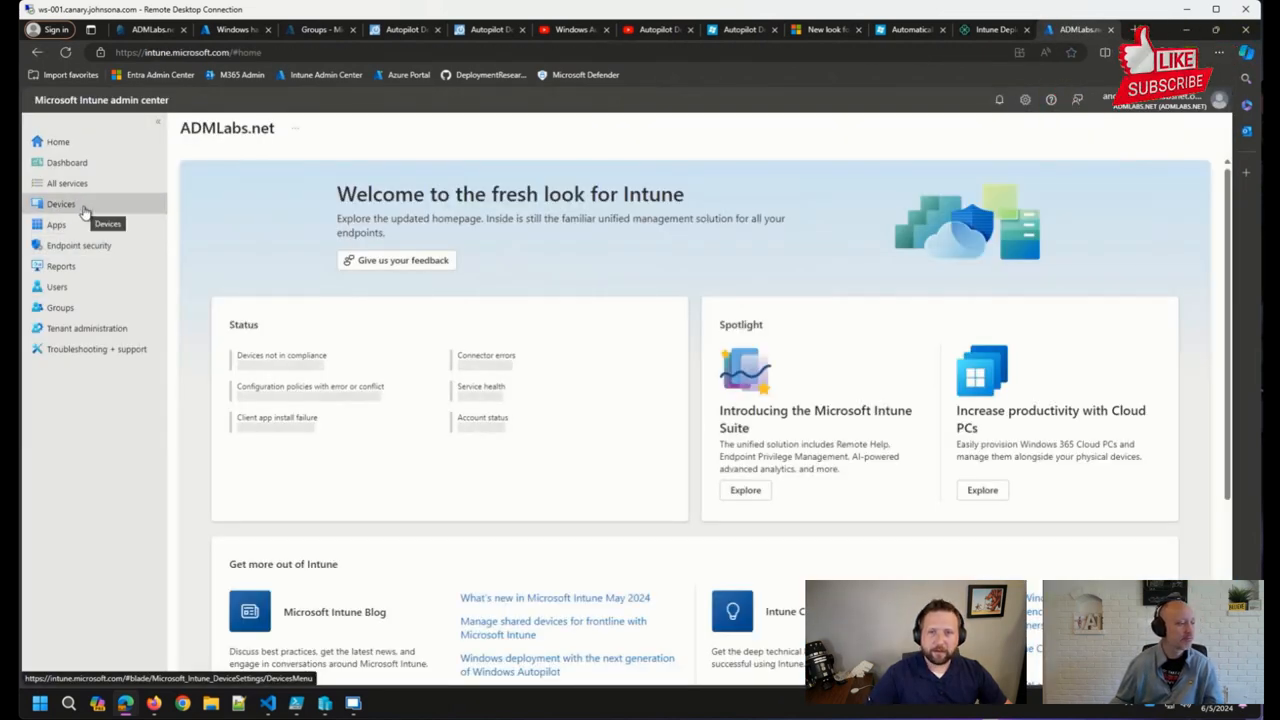
Navigate Devices > Windows > Compliance policies and view the Hardware Attestation policy's device status counts
left_click(60, 204)
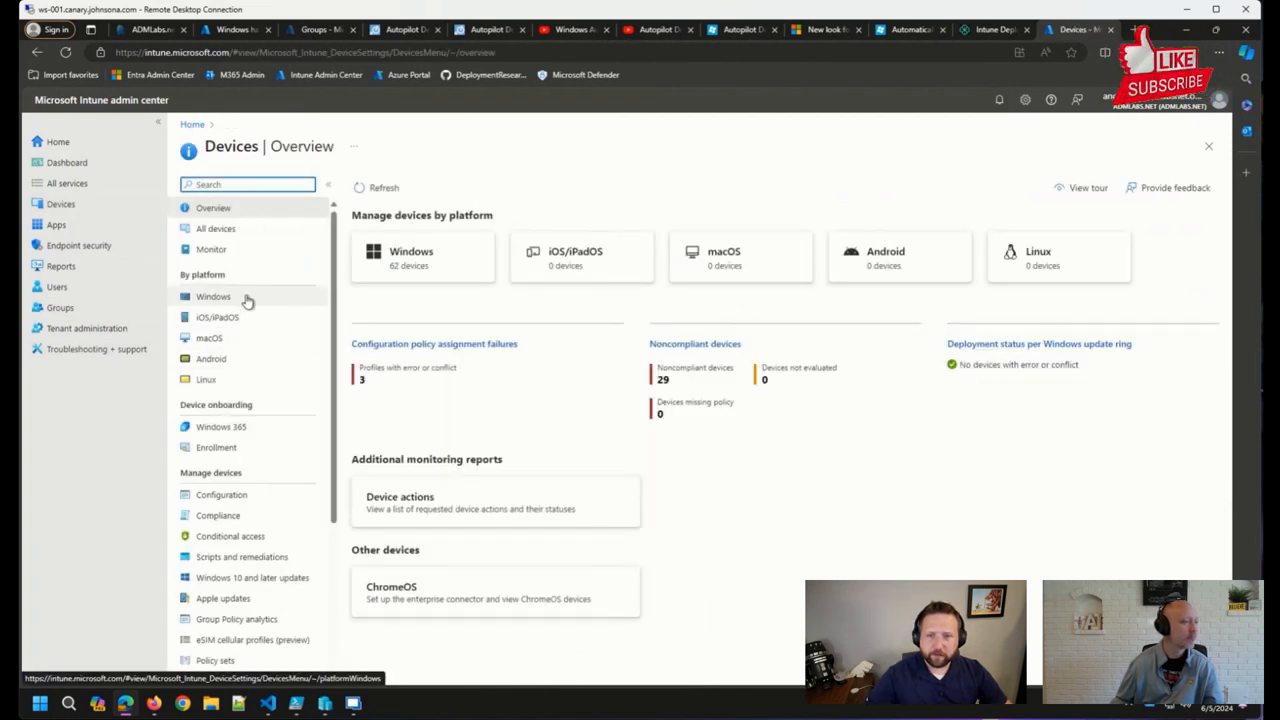
left_click(212, 296)
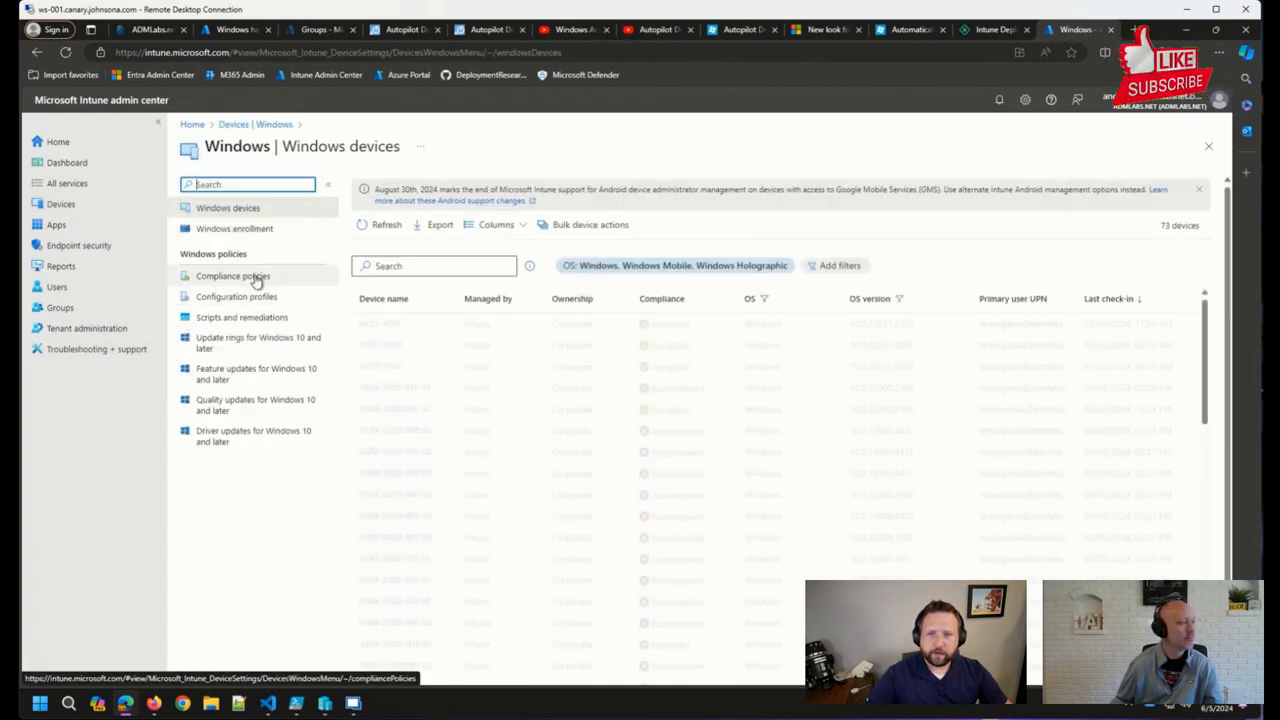
left_click(232, 276)
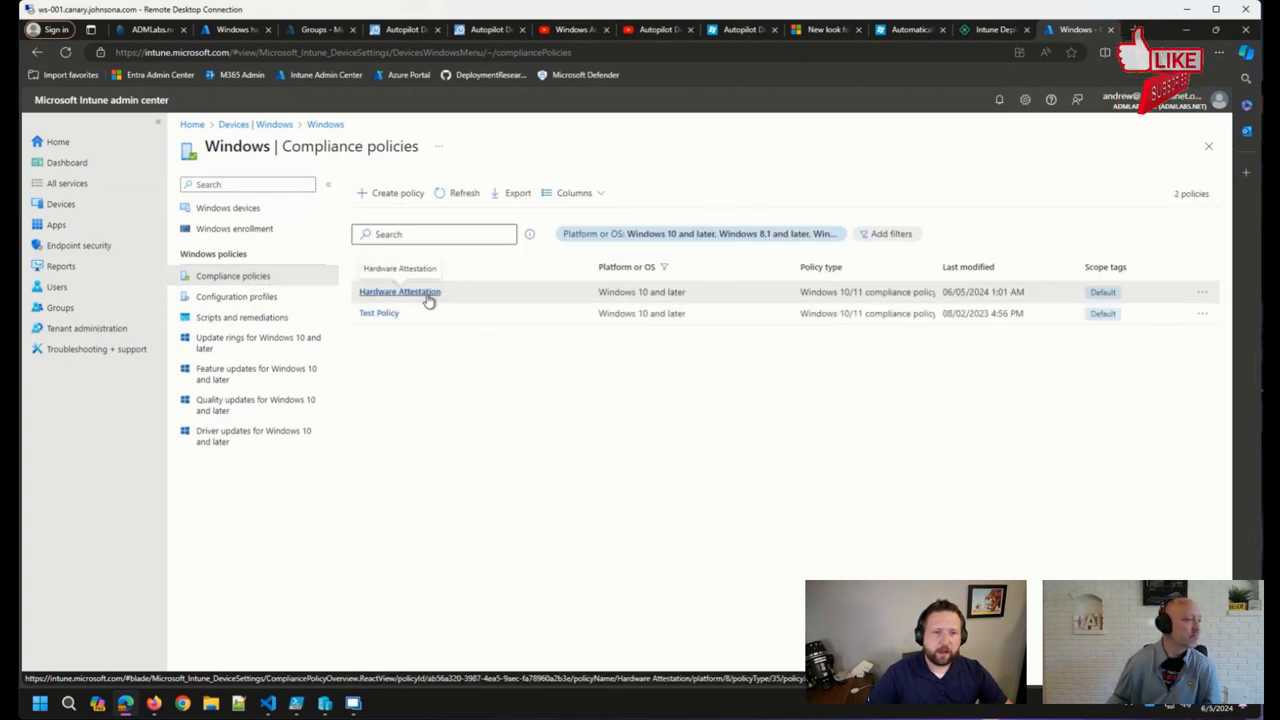
left_click(400, 292)
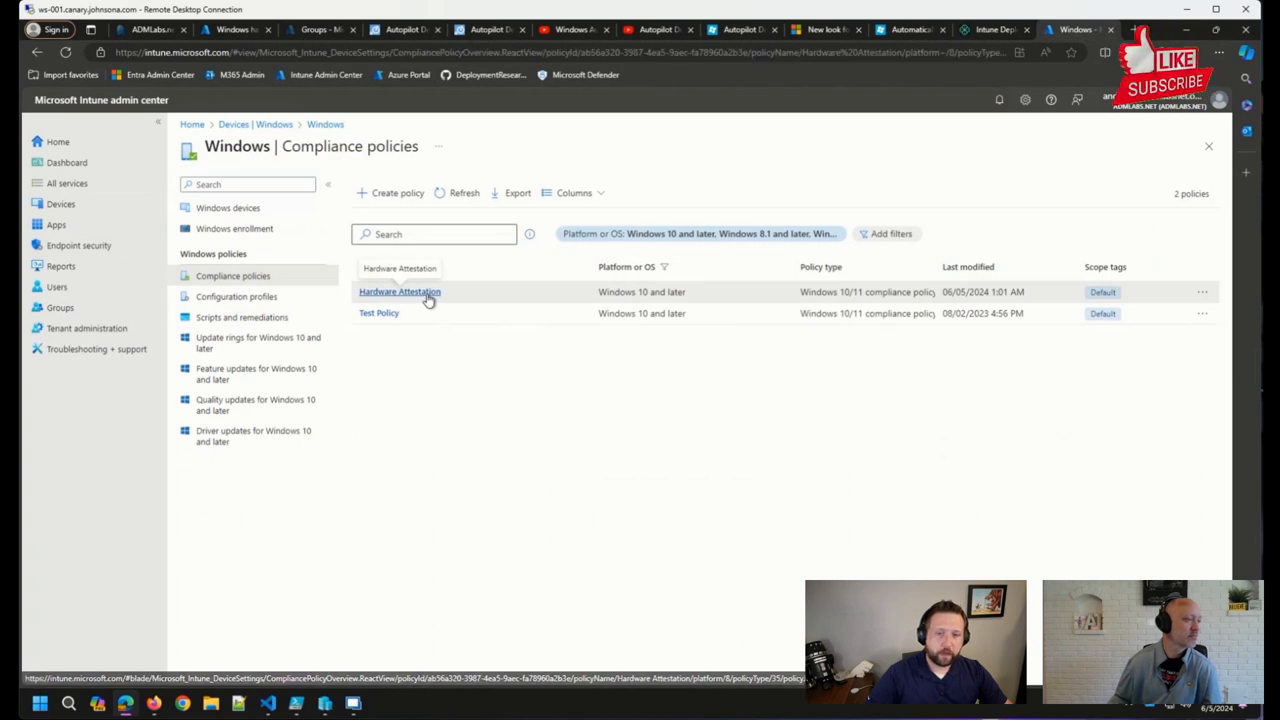
left_click(400, 292)
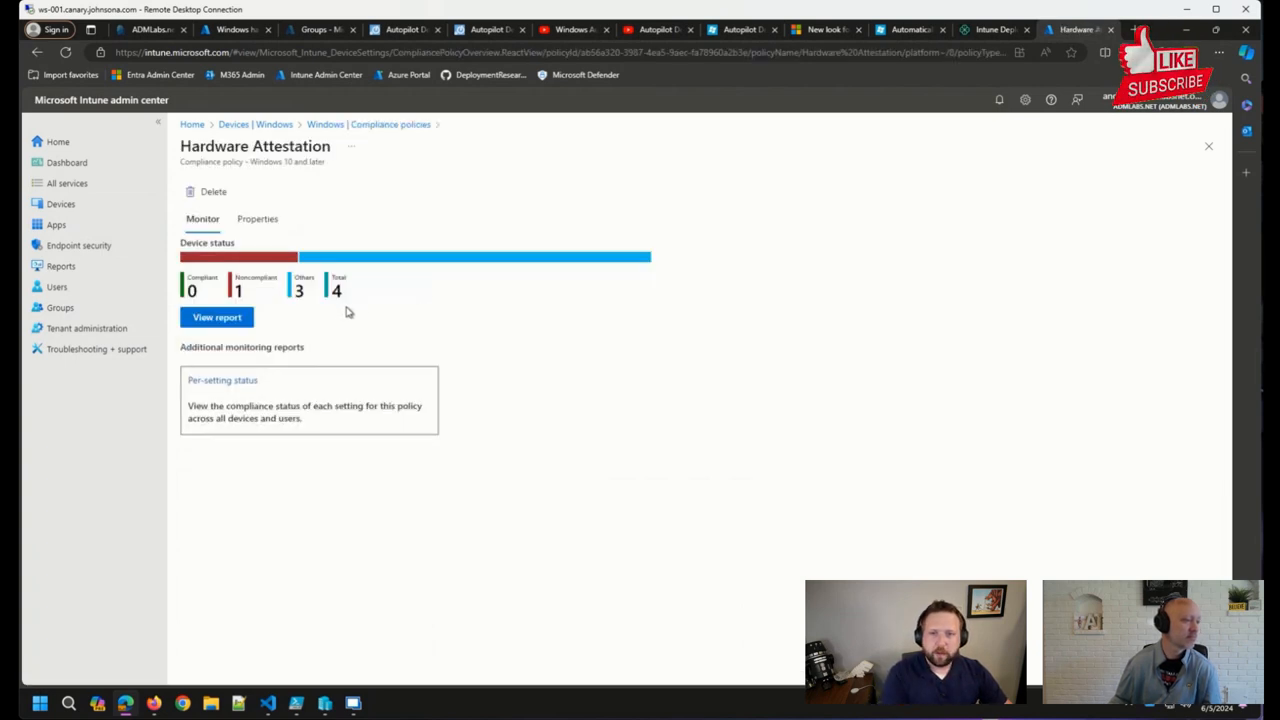
From the policy's Properties, start editing its Compliance settings (BitLocker, Secure Boot, Code Integrity)
left_click(256, 218)
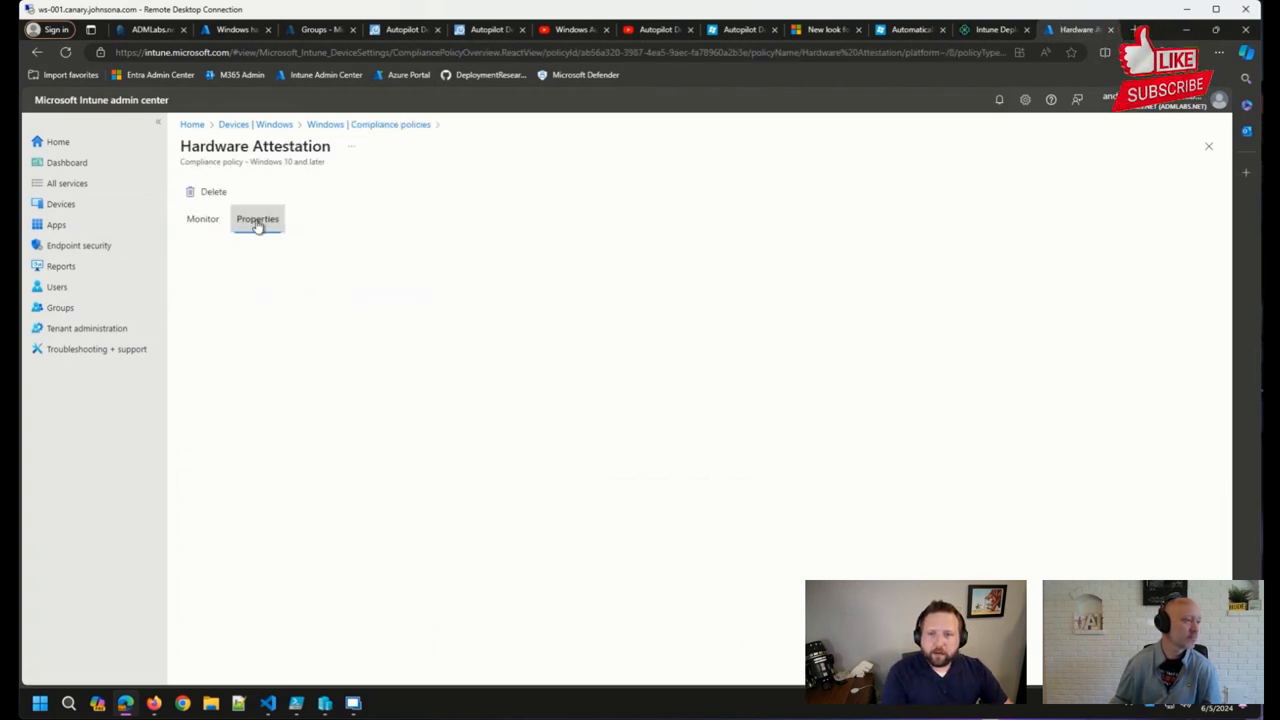
left_click(256, 218)
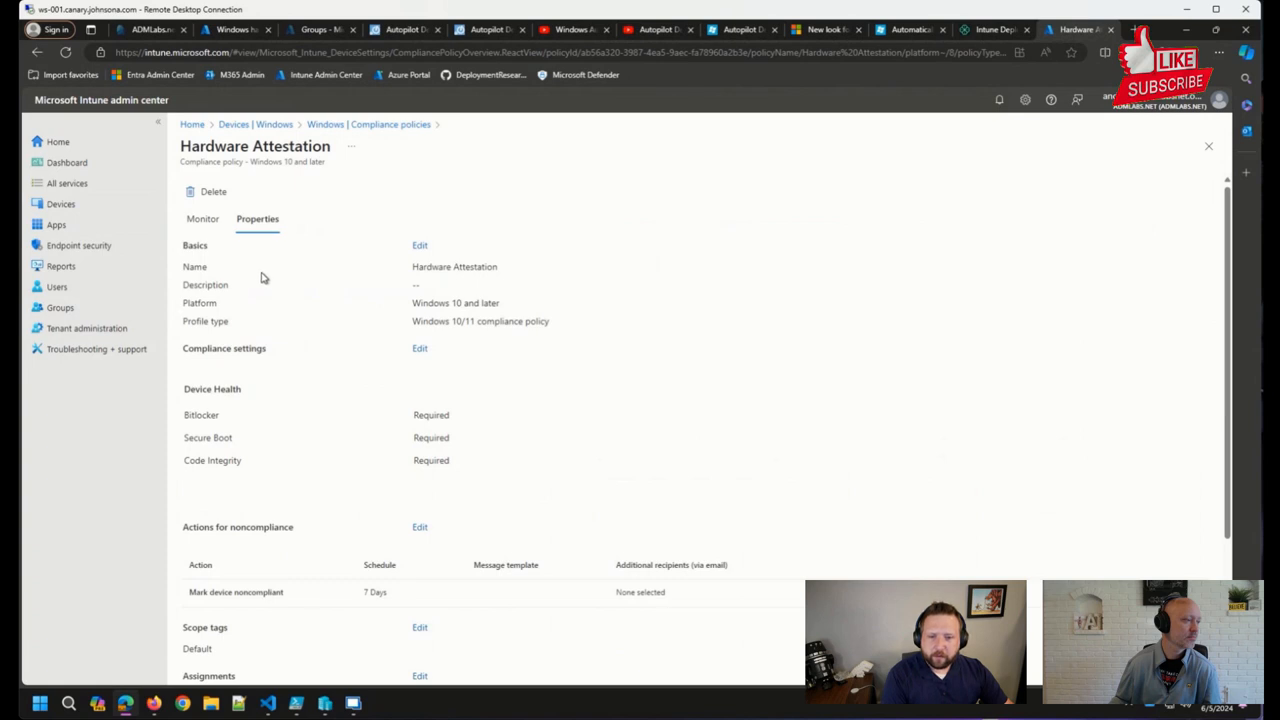
mouse_move(208, 400)
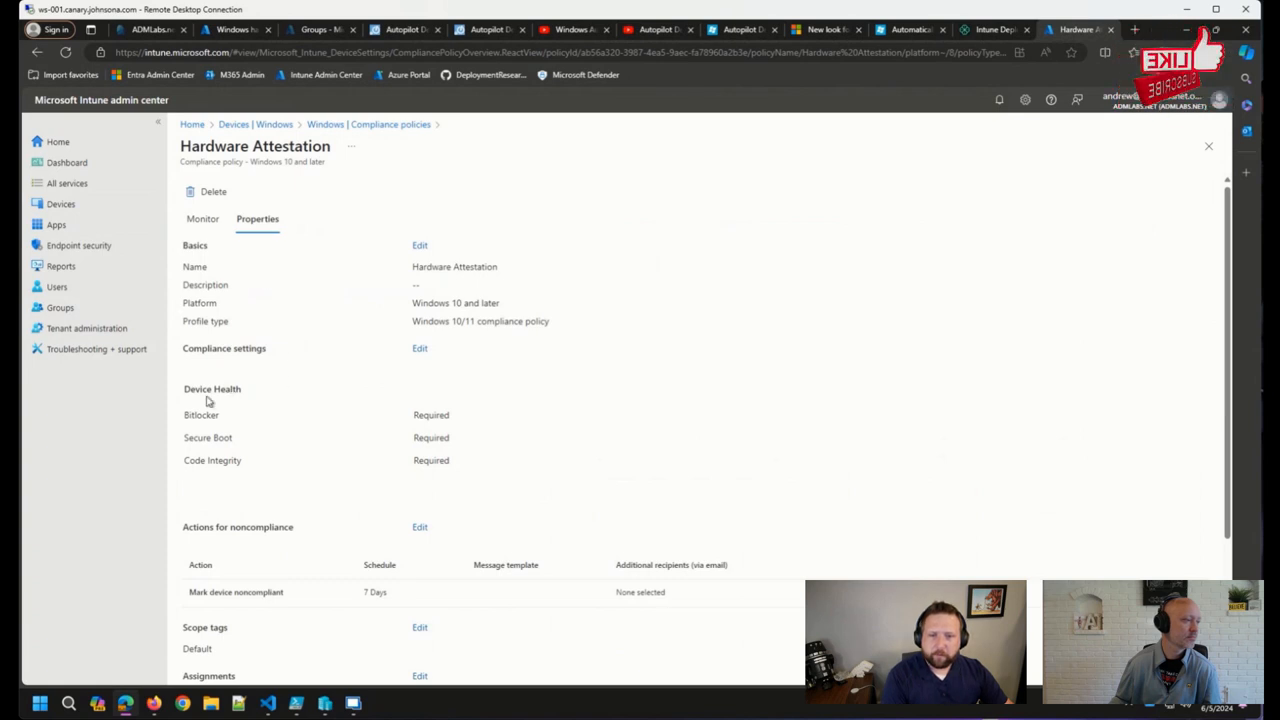
left_click(420, 348)
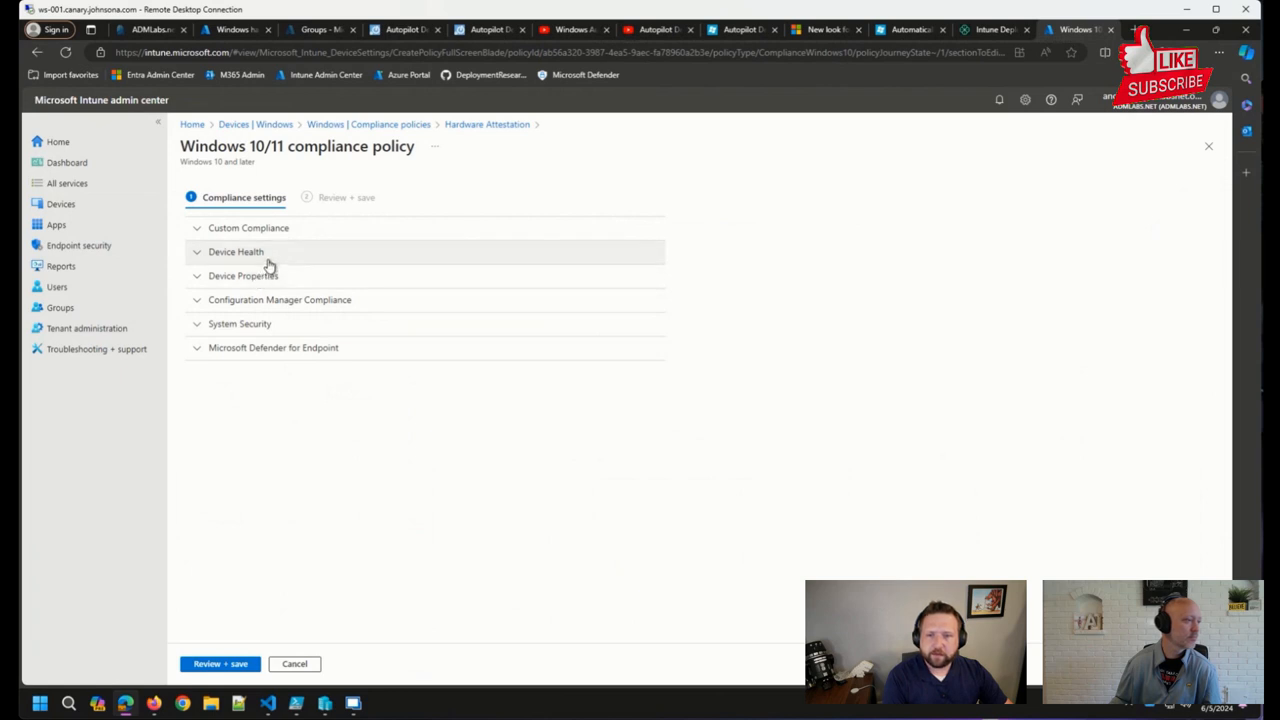
Expand Device Health to show BitLocker, Secure Boot and Code Integrity all set to Require
left_click(236, 252)
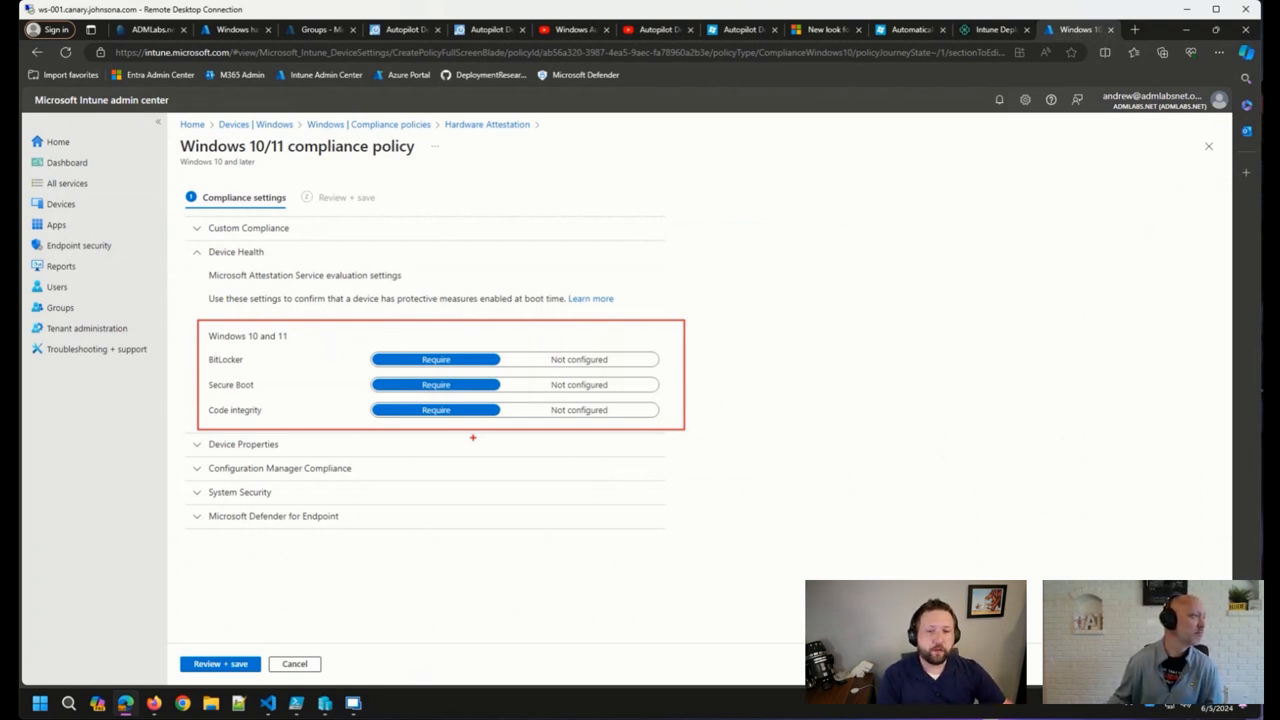
mouse_move(408, 500)
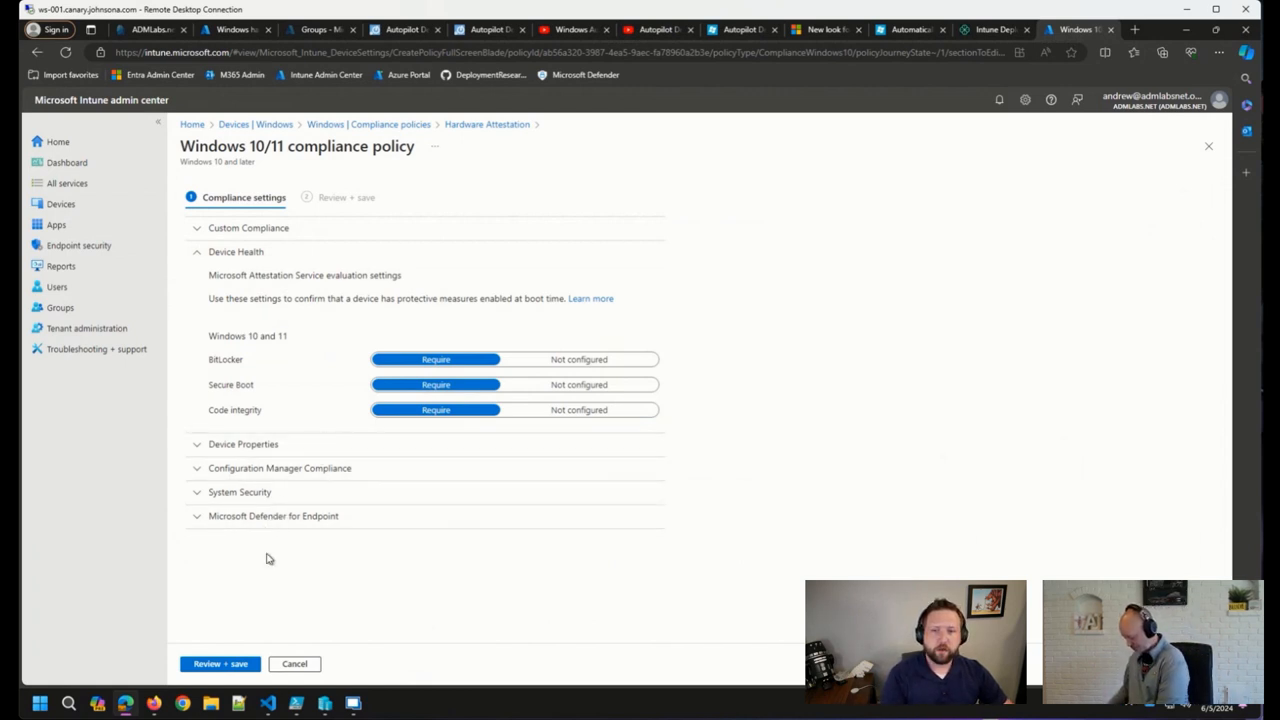
mouse_move(56, 288)
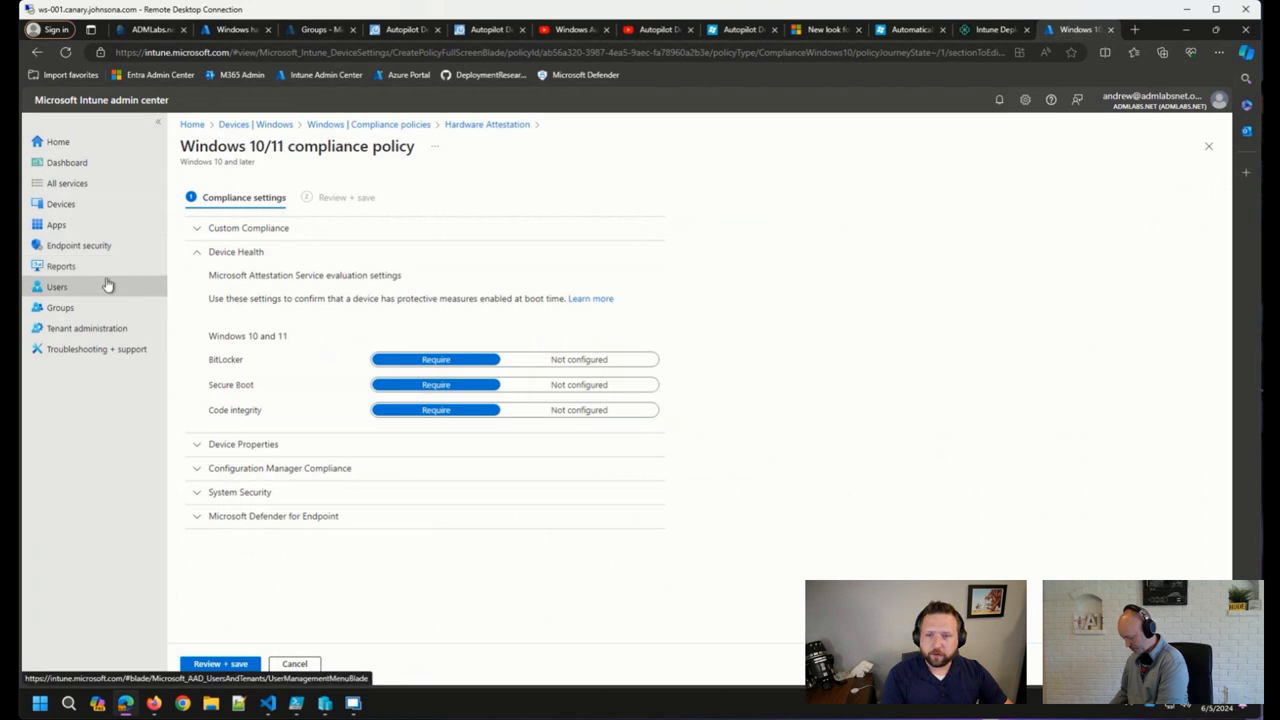
Reach the Windows hardware attestation report under Reports > Device compliance
left_click(60, 266)
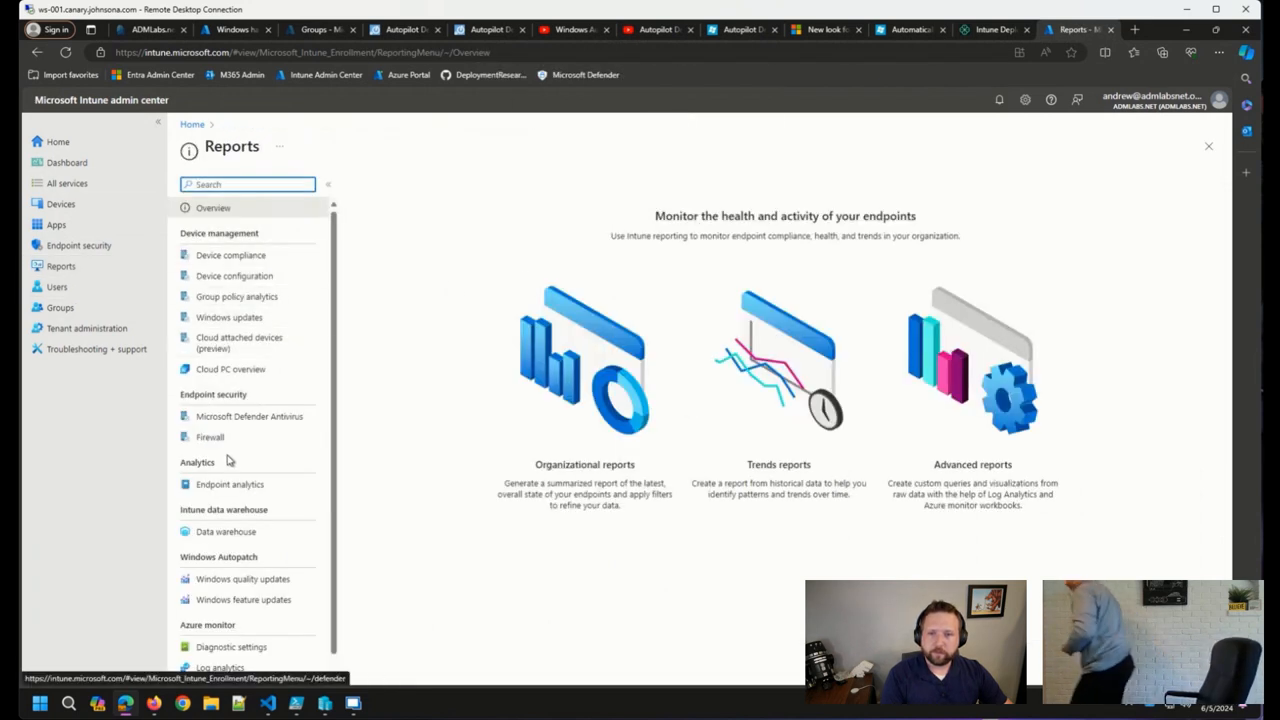
left_click(230, 256)
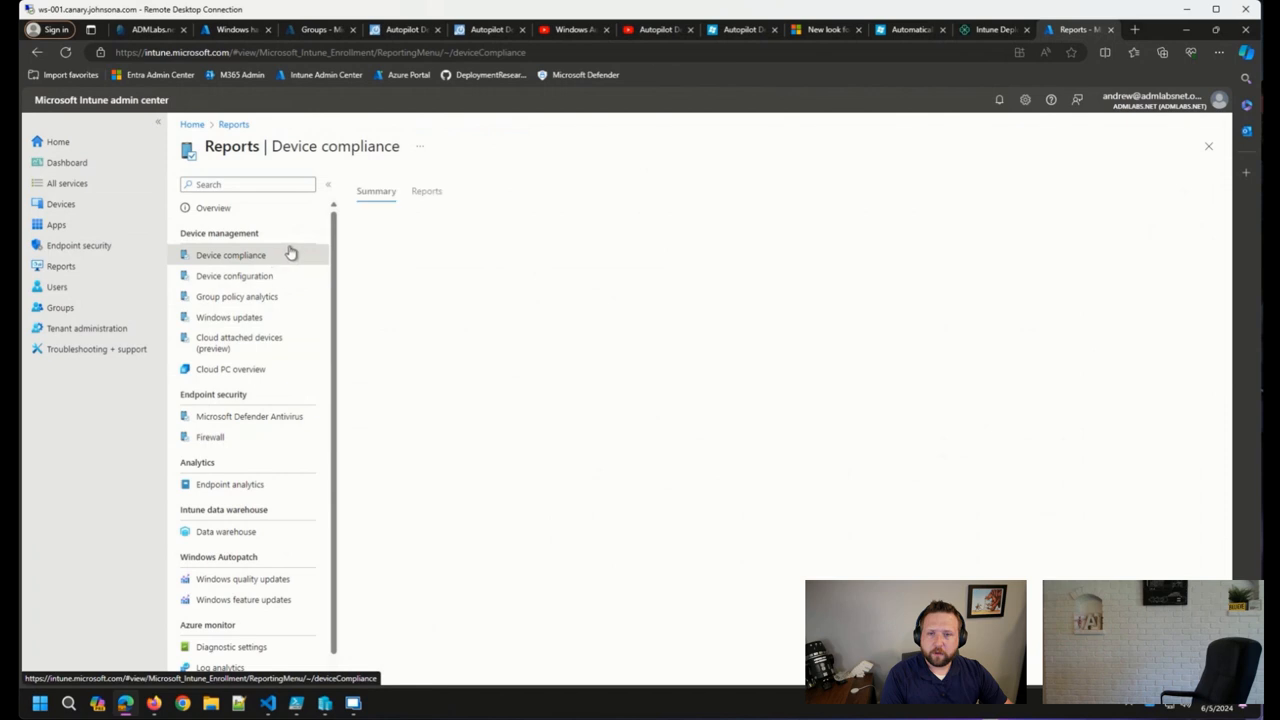
left_click(428, 192)
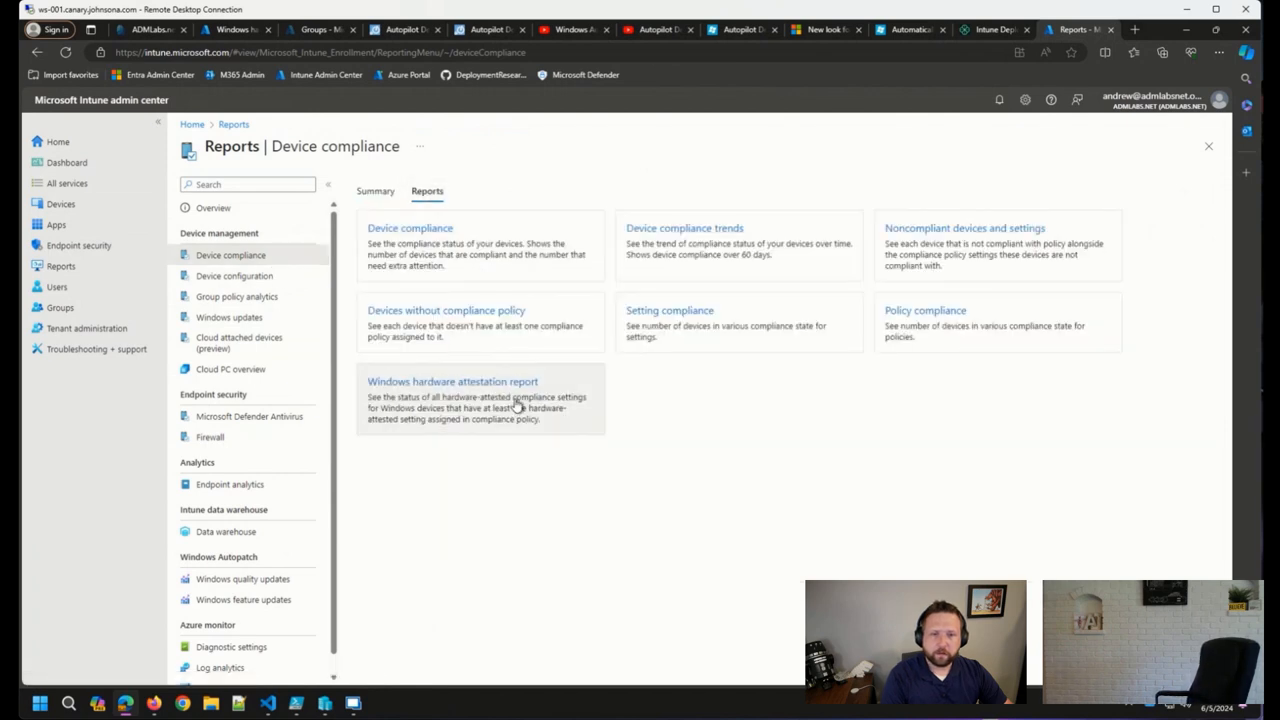
left_click(452, 380)
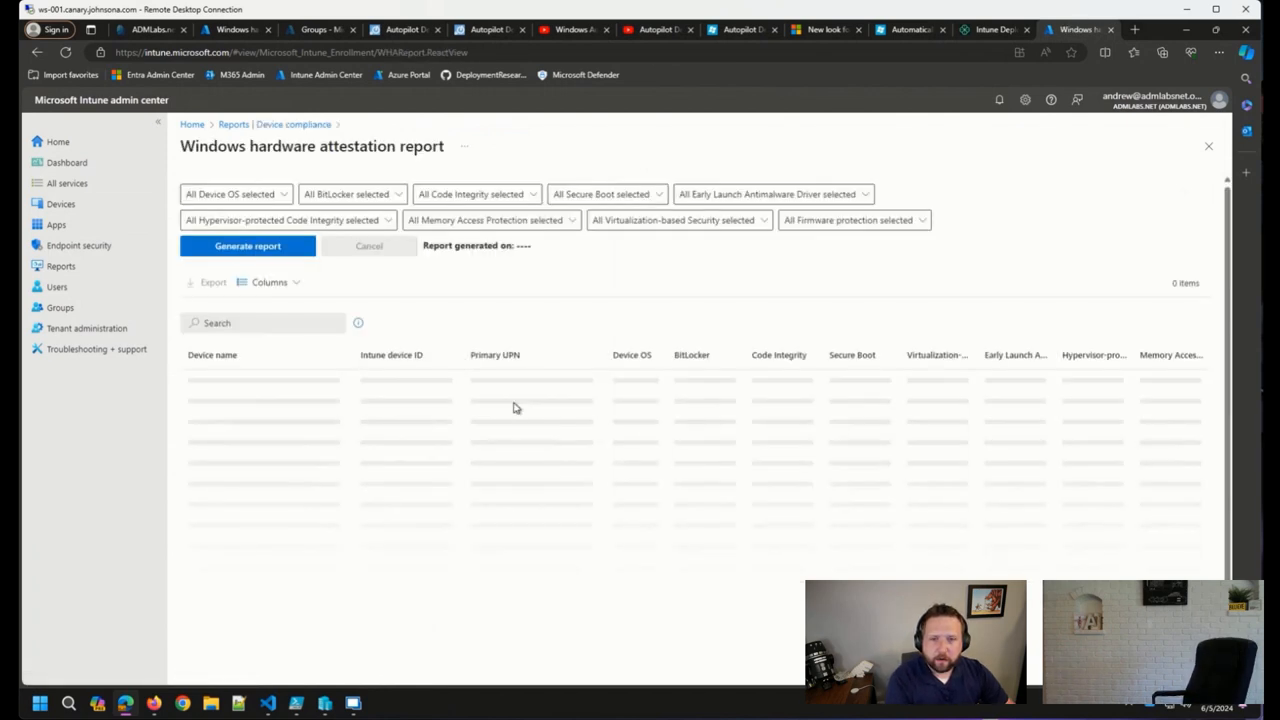
Generate the attestation report twice so it lists the single Windows 11 device
left_click(248, 246)
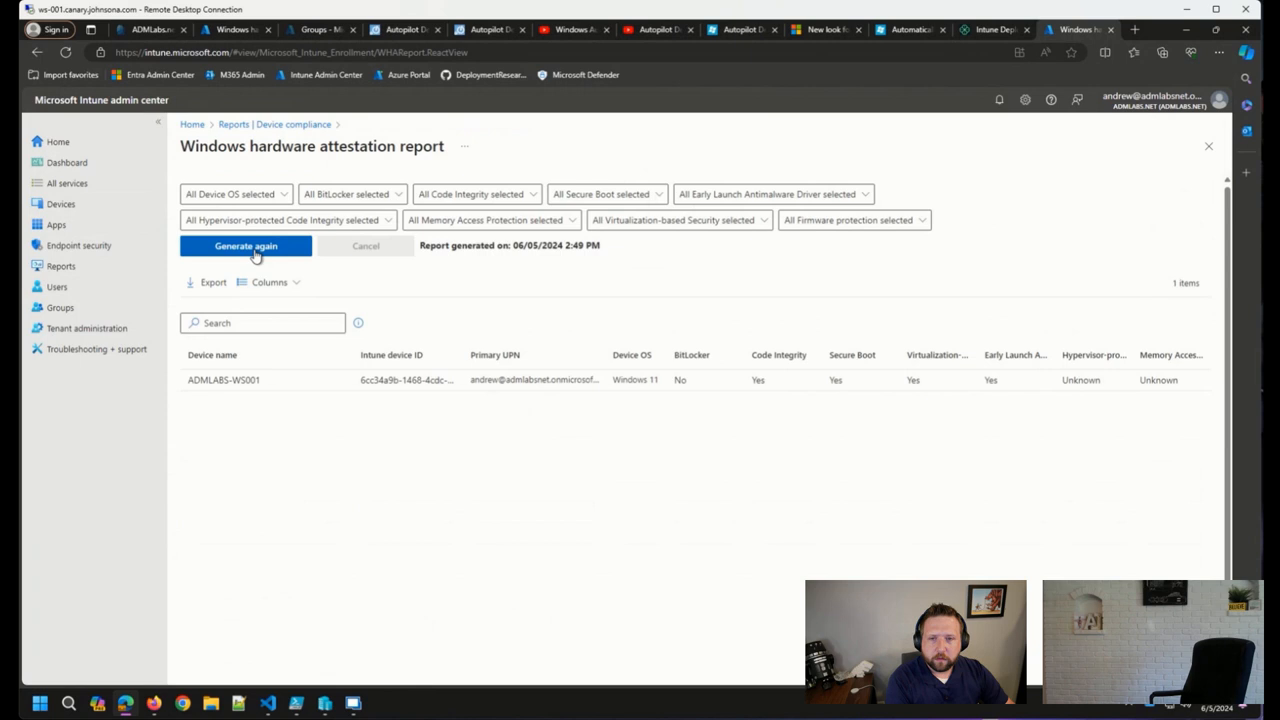
left_click(244, 246)
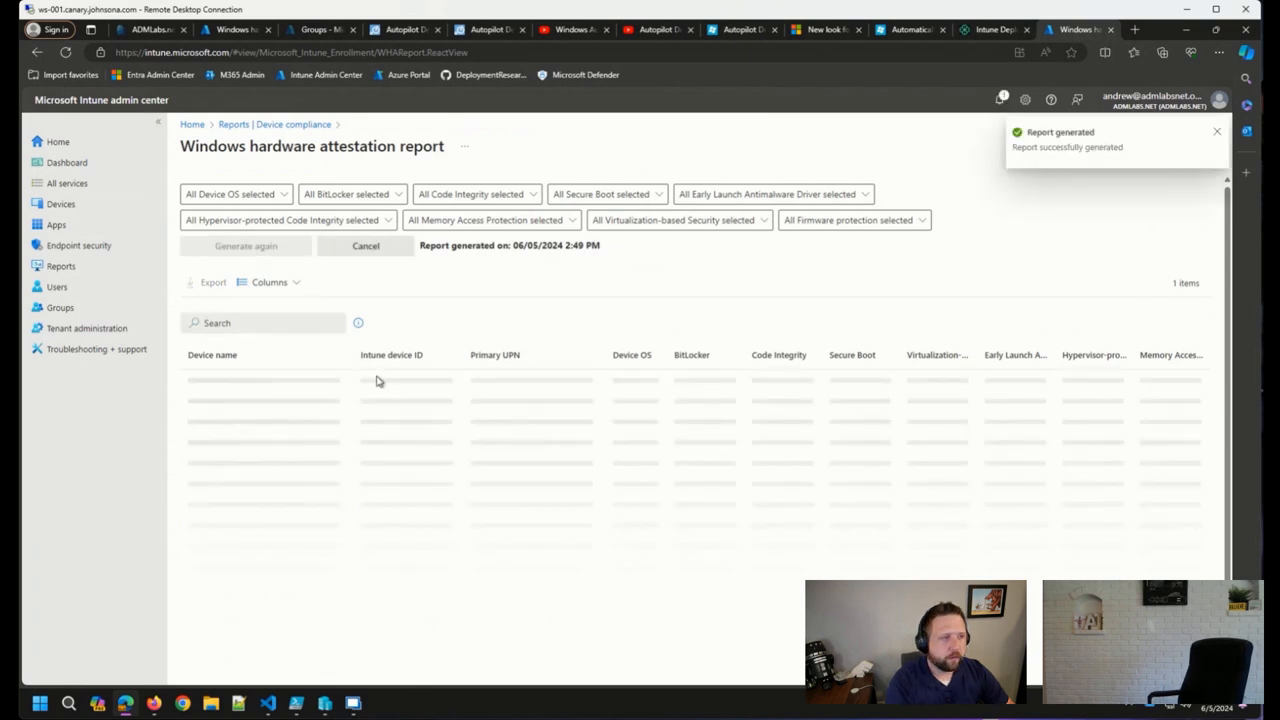
mouse_move(362, 410)
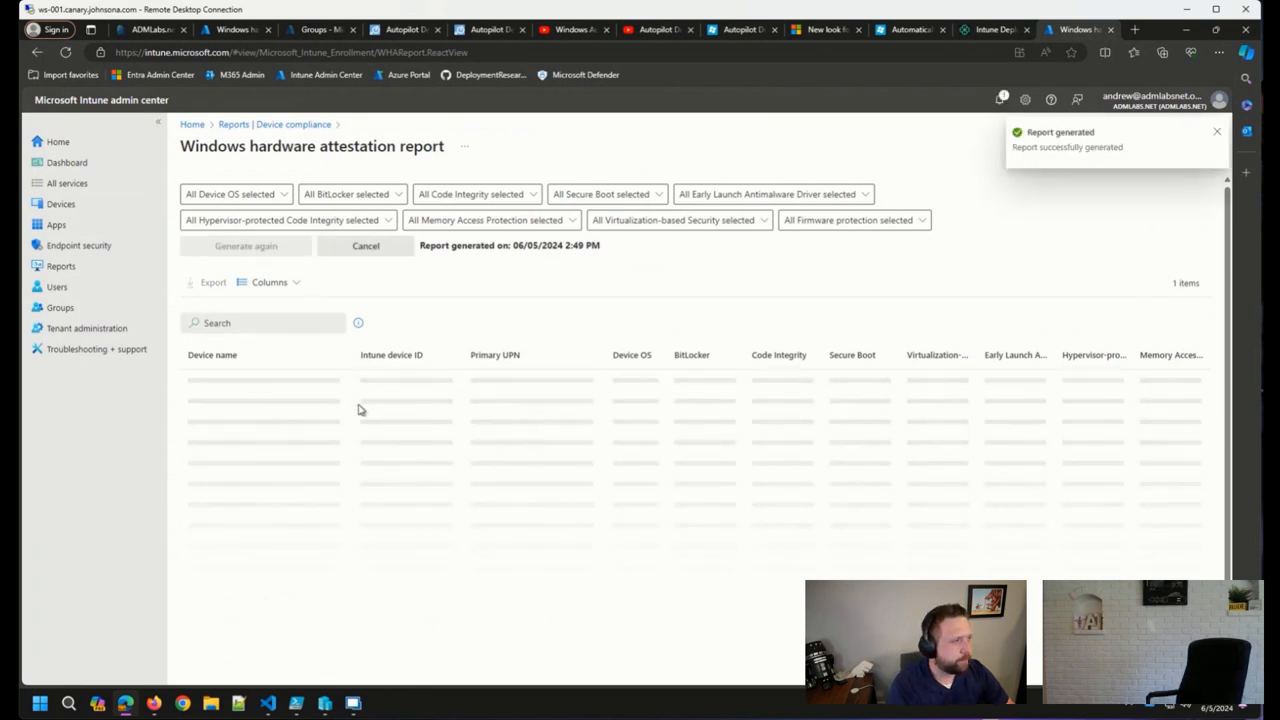
mouse_move(346, 426)
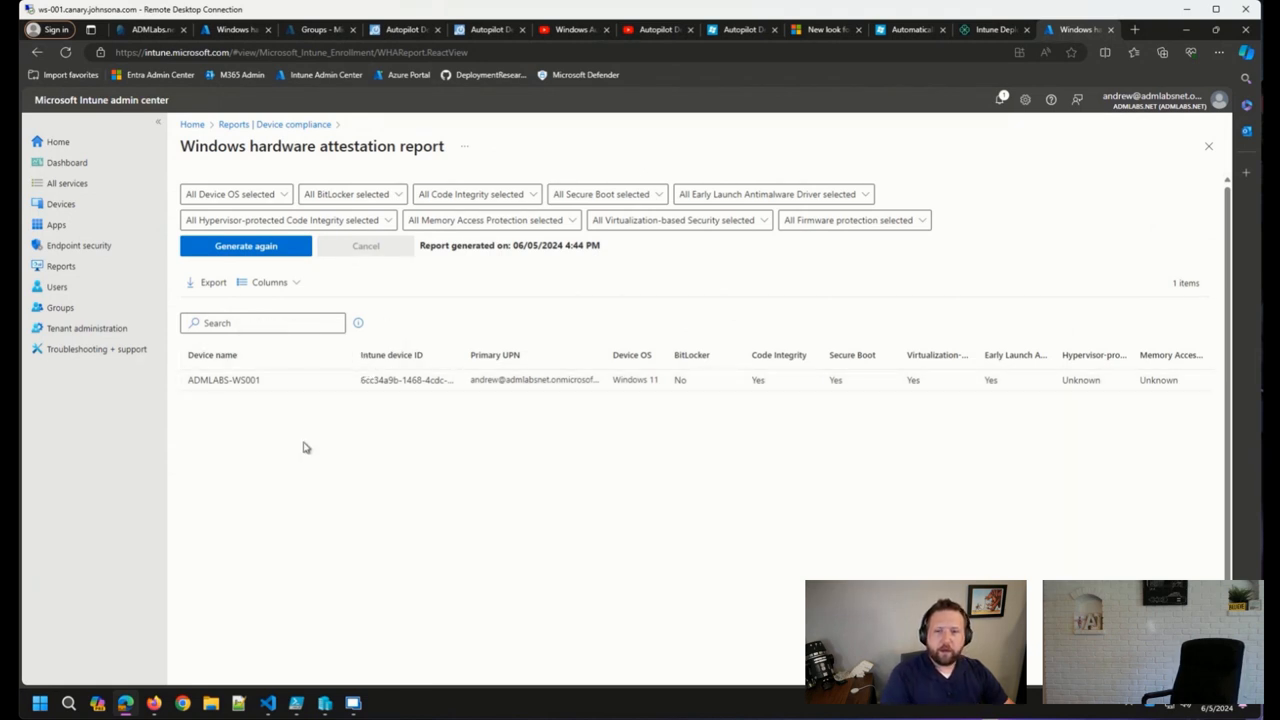
mouse_move(250, 416)
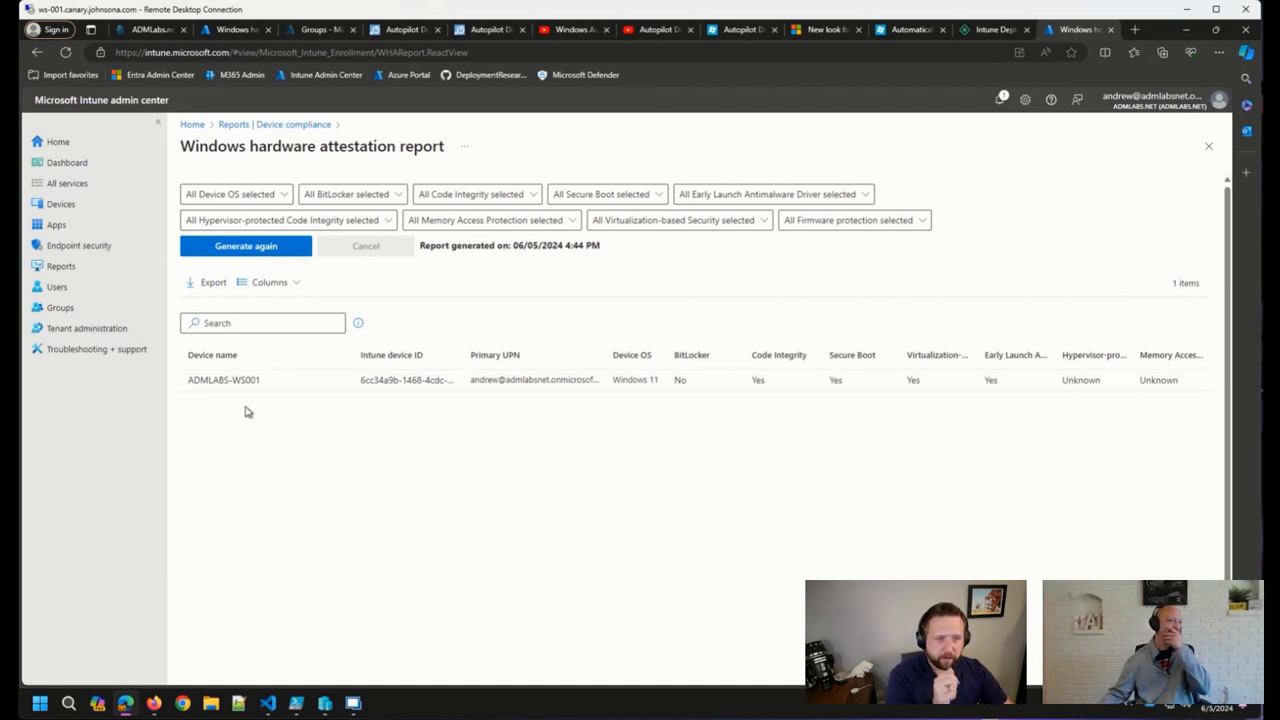
mouse_move(204, 436)
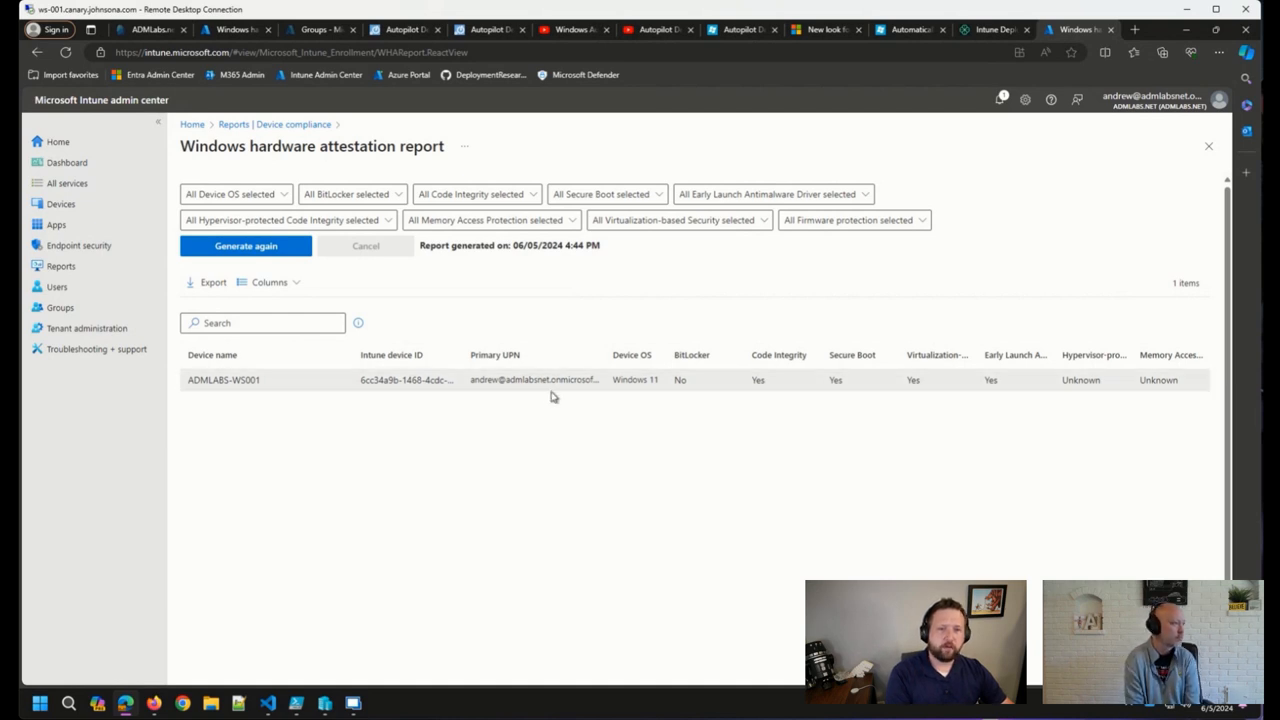
mouse_move(592, 448)
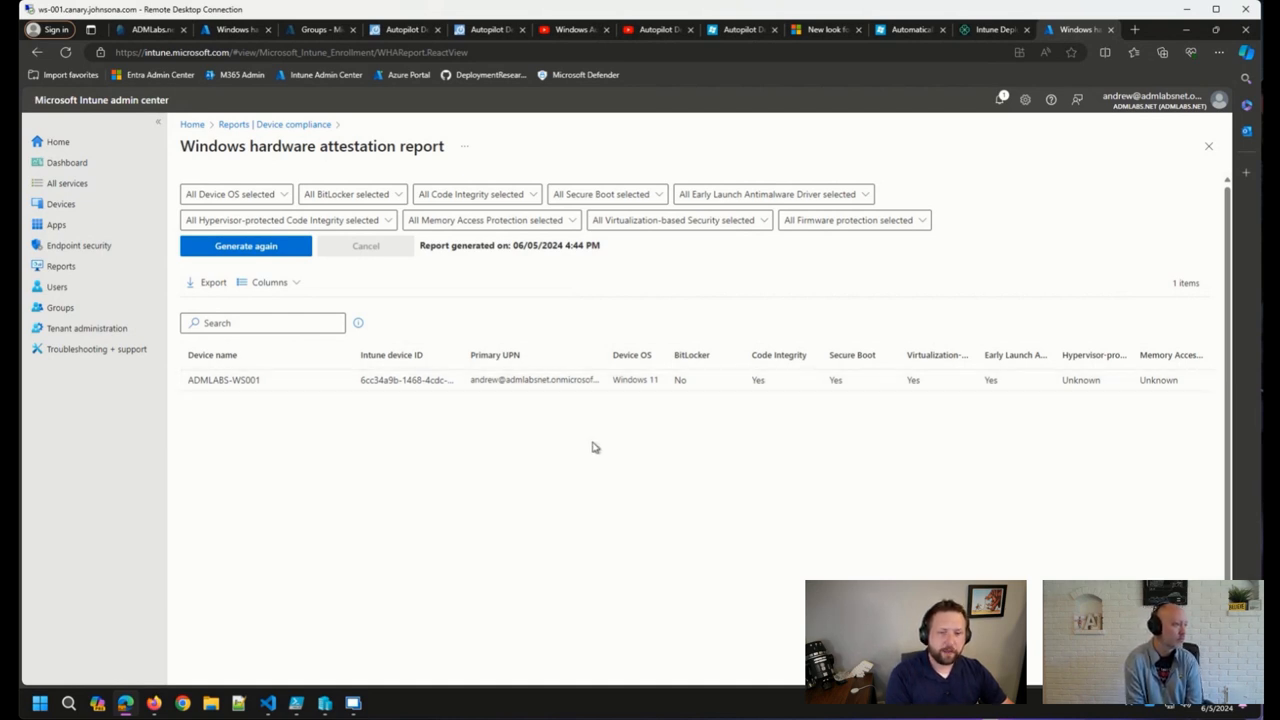
mouse_move(706, 418)
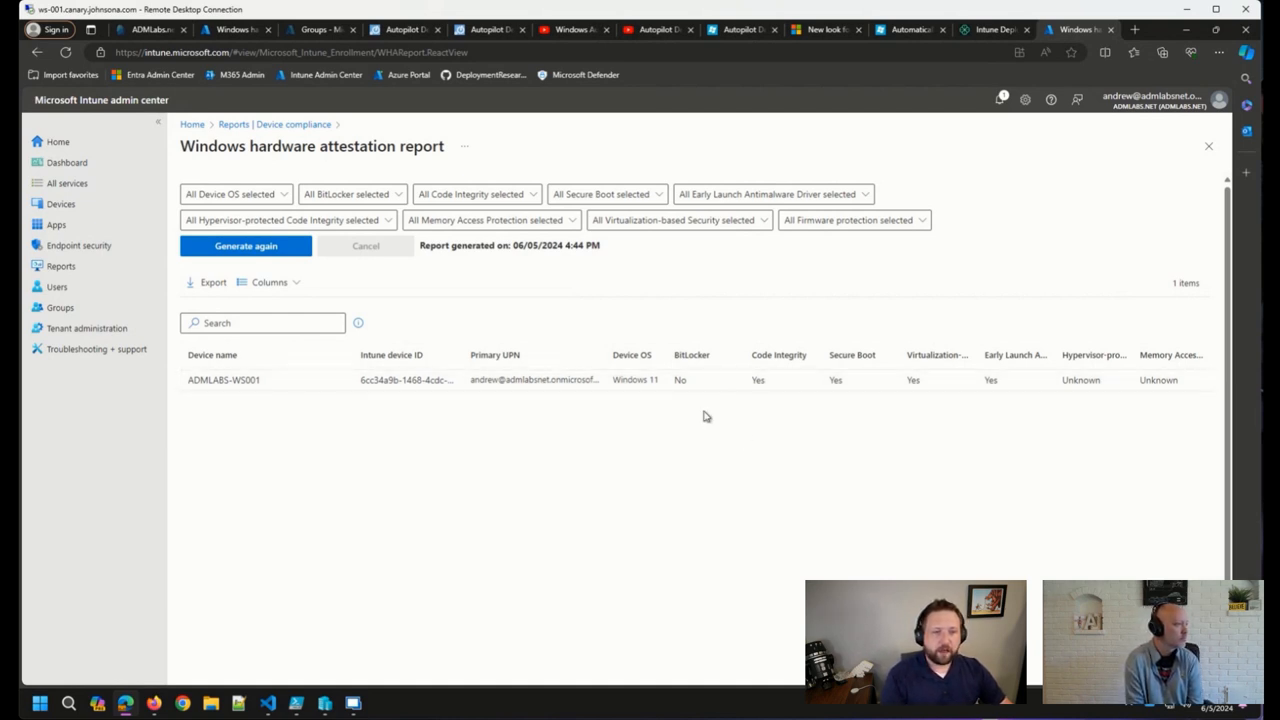
mouse_move(928, 400)
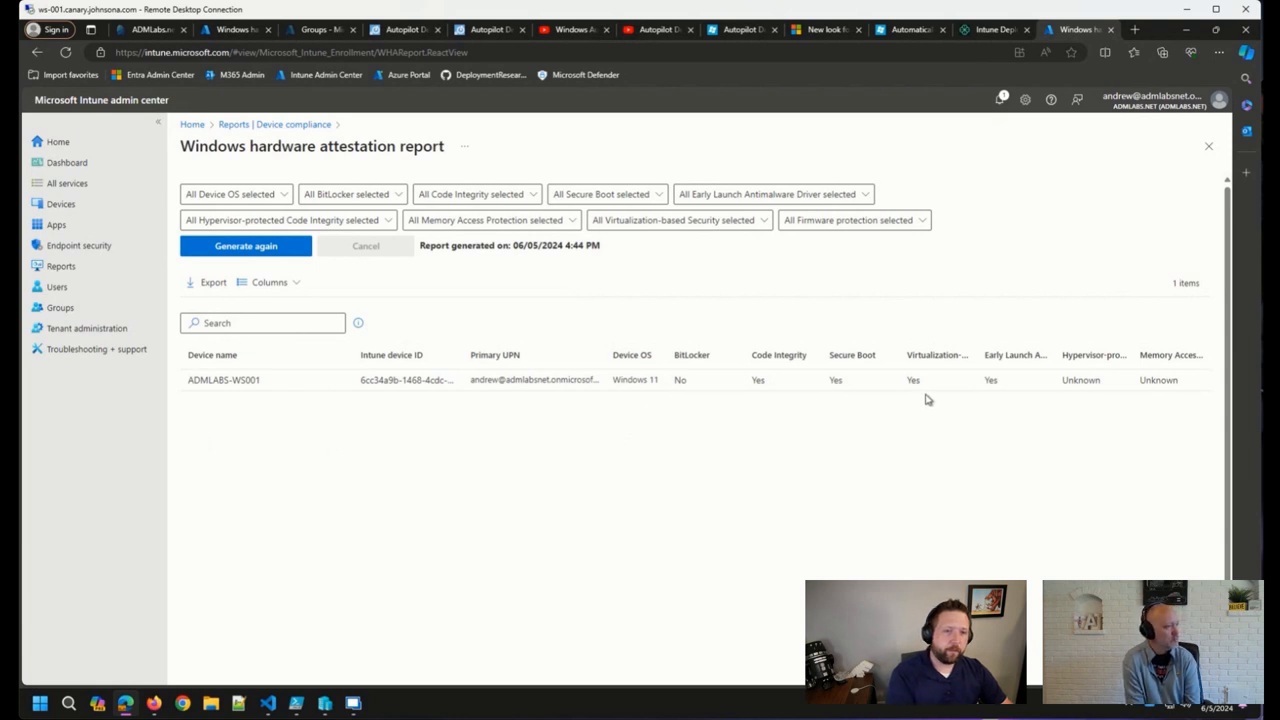
mouse_move(922, 392)
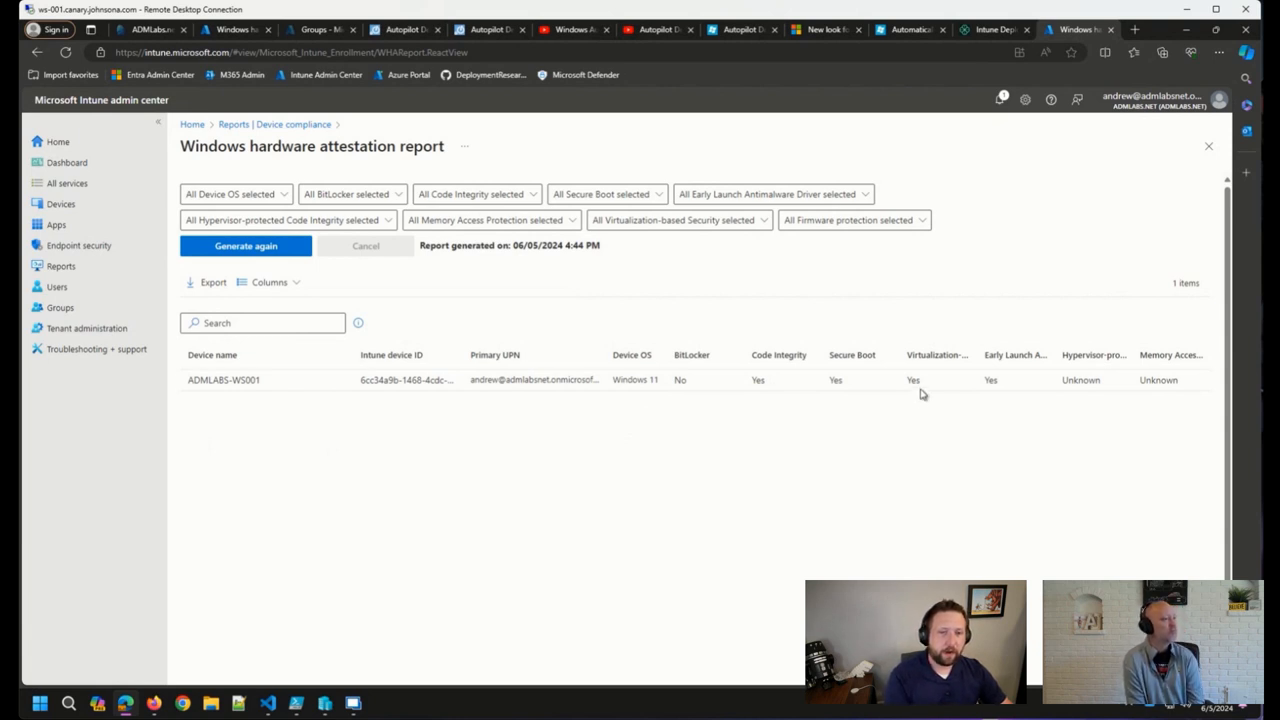
mouse_move(668, 346)
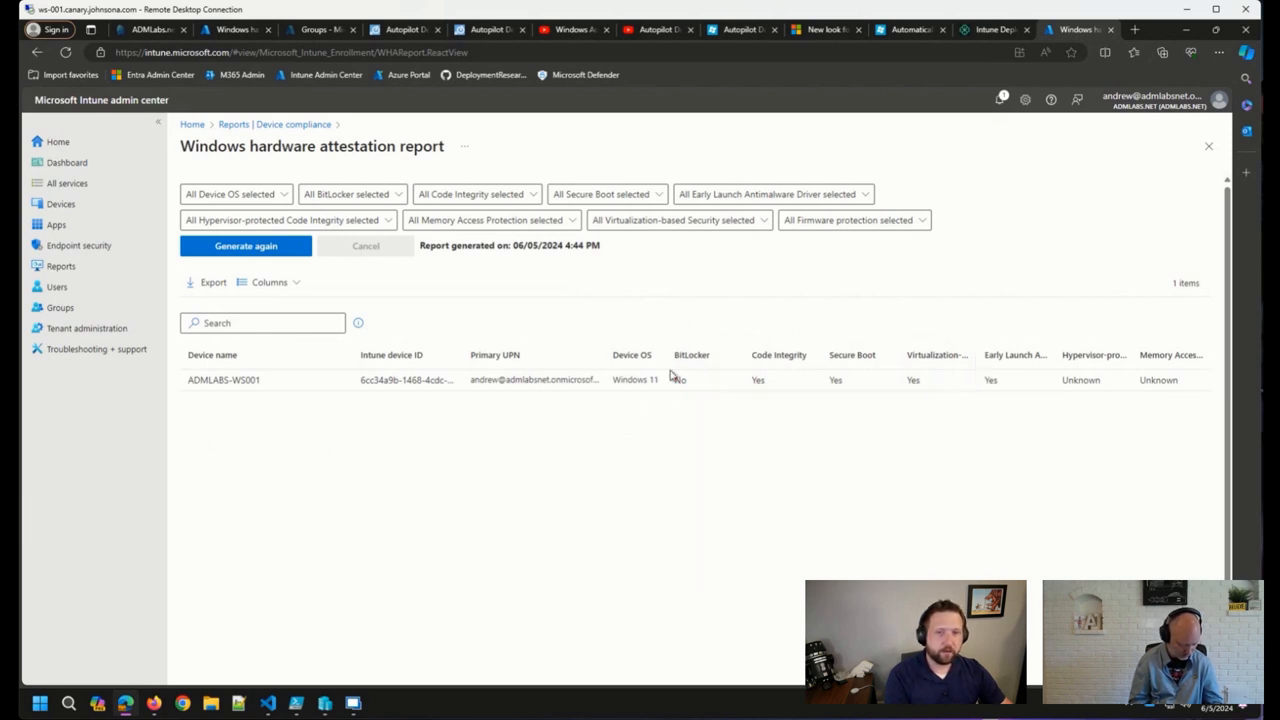
left_click(352, 194)
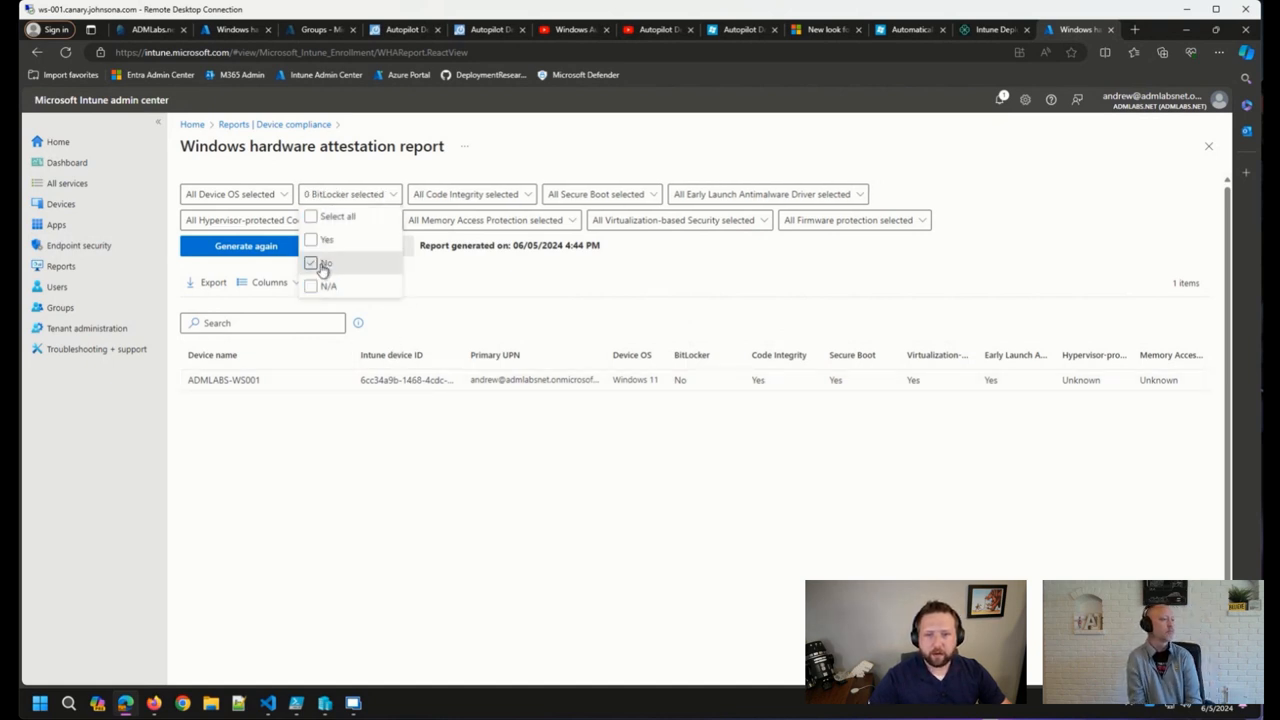
Clear the No value in the BitLocker filter so no BitLocker values are selected
left_click(312, 262)
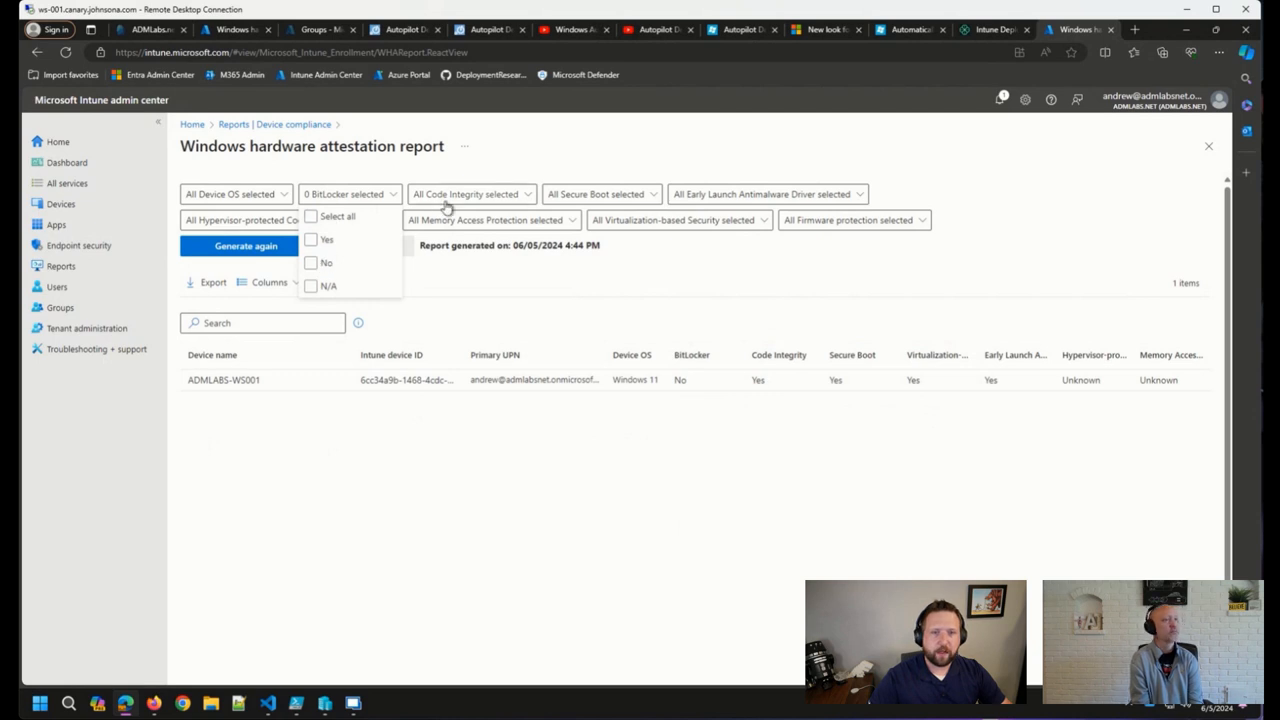
mouse_move(558, 218)
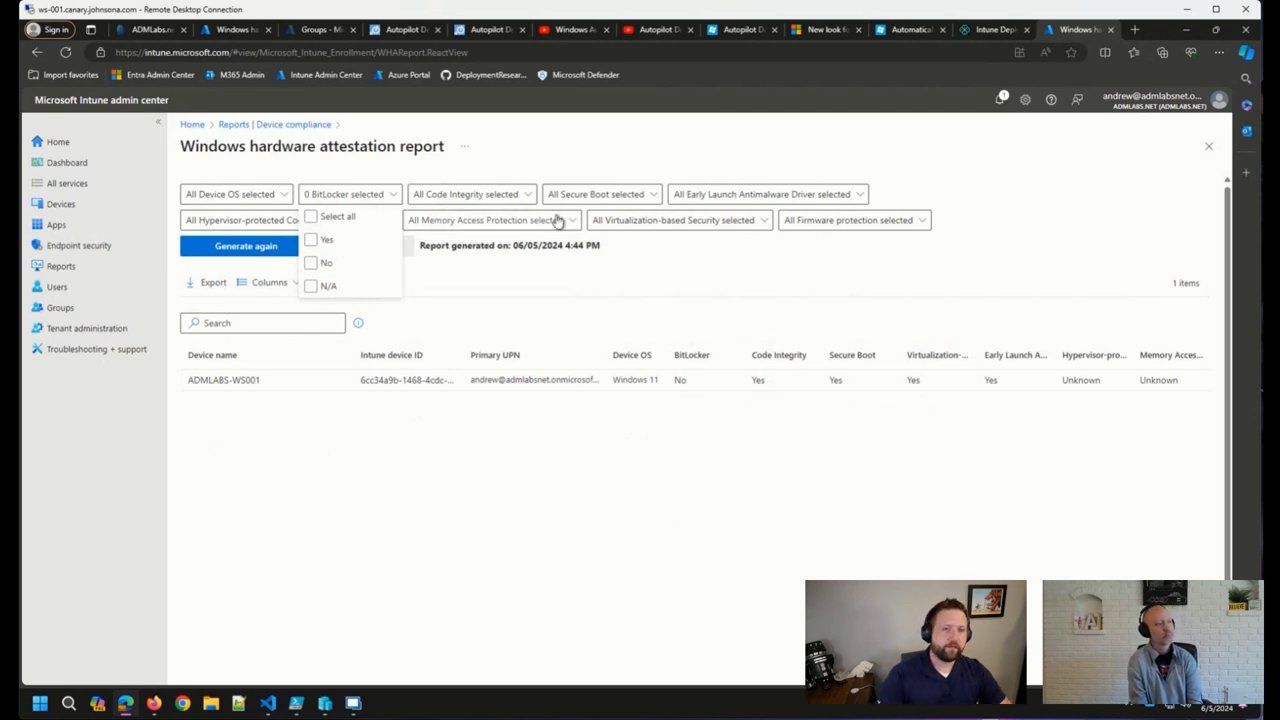